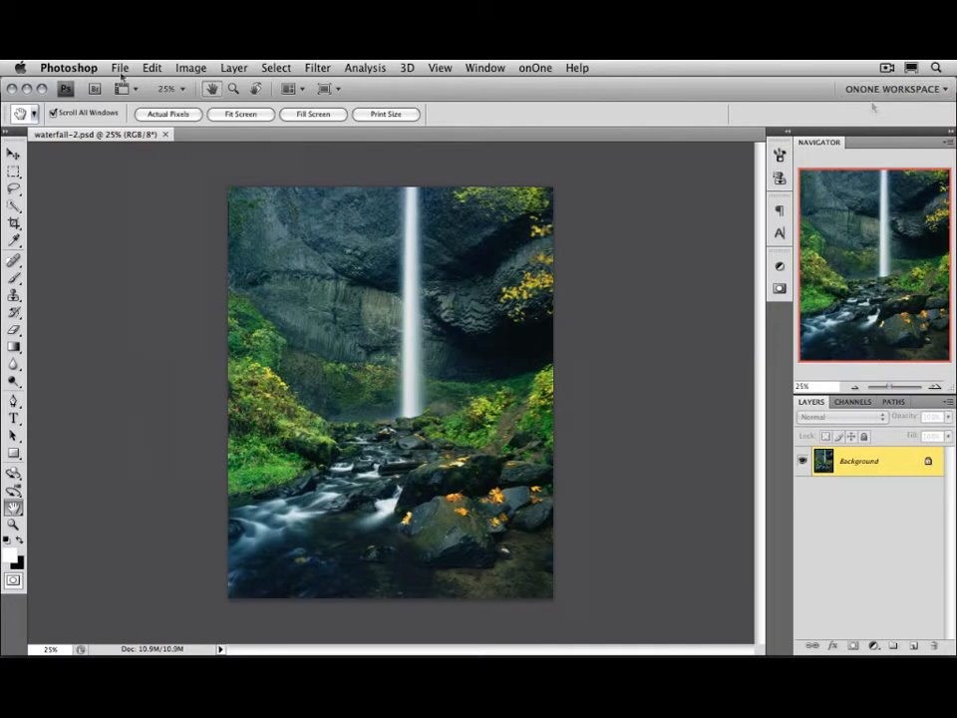
Browse the menus for onOne commands and dock the onOne panel listing PhotoTune 3 beside the photo
left_click(120, 68)
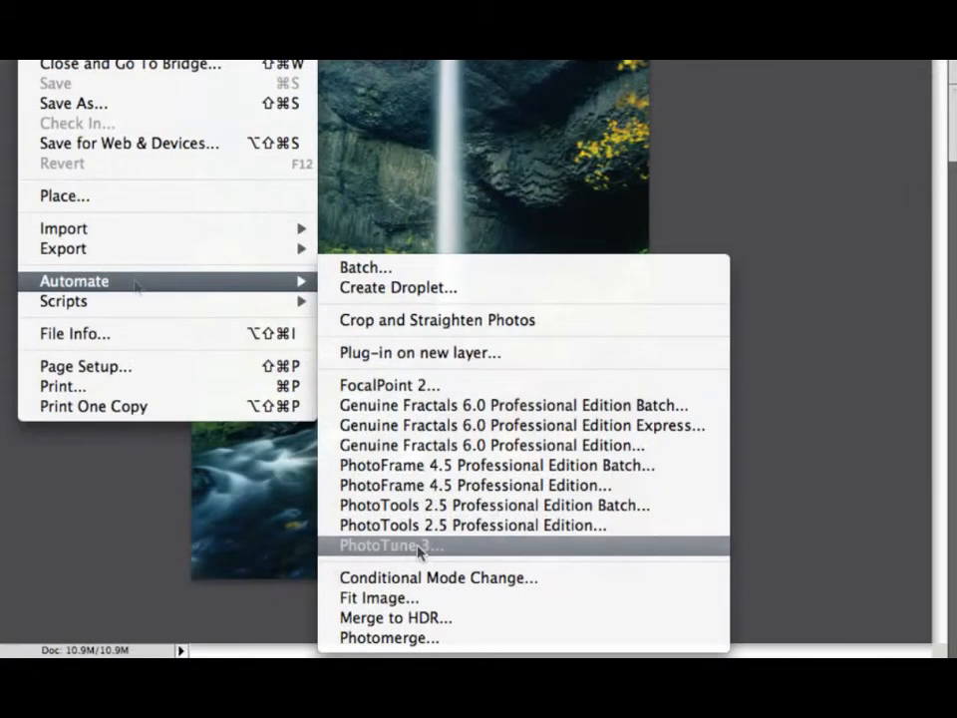
mouse_move(418, 546)
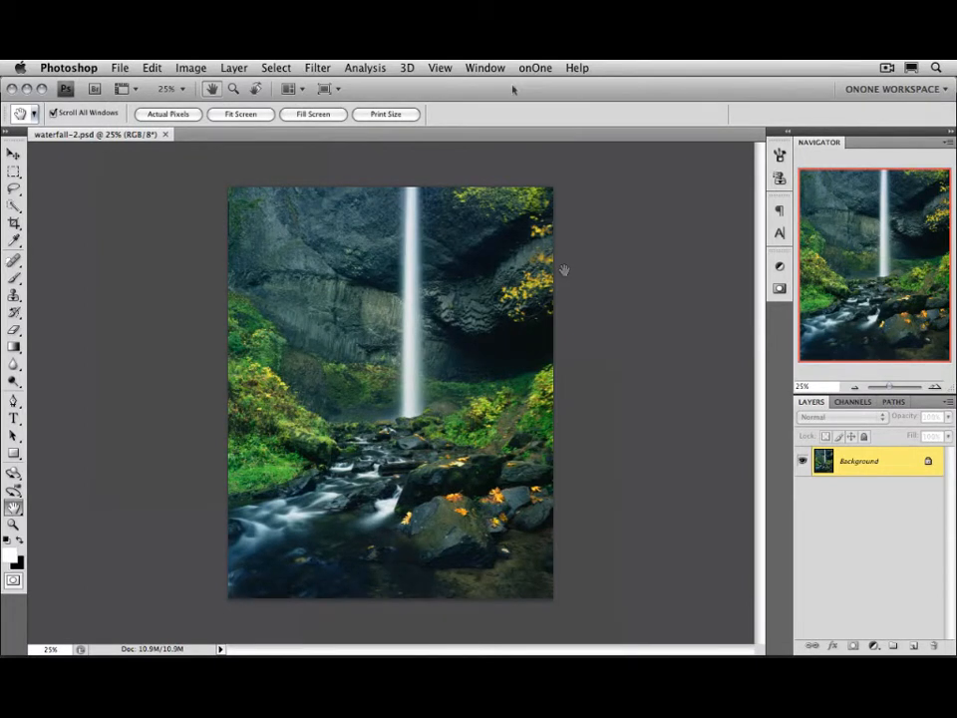
mouse_move(539, 70)
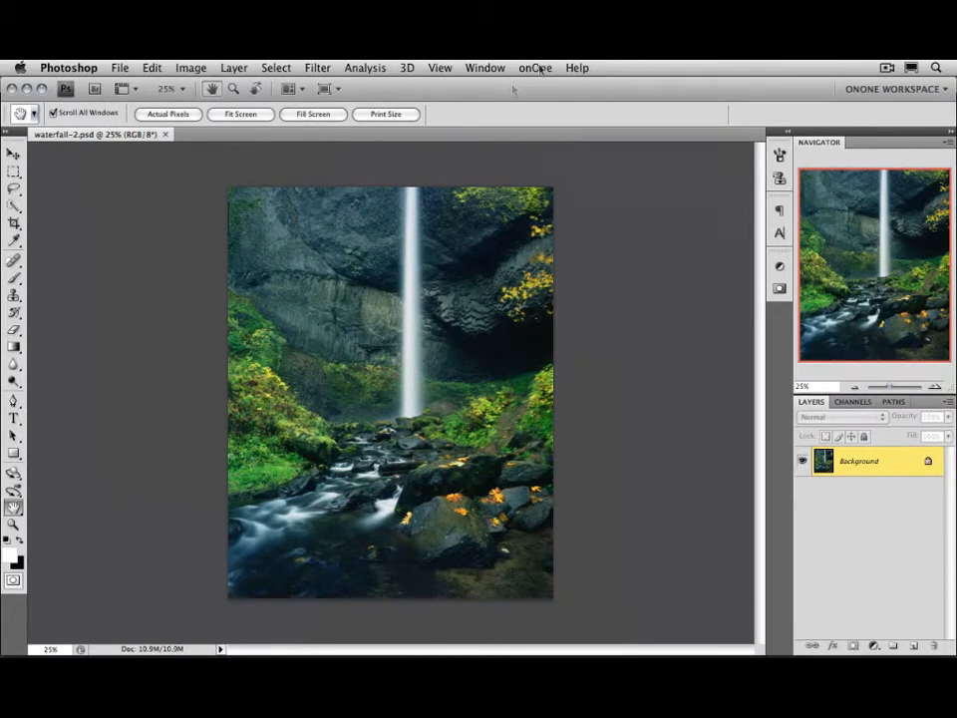
left_click(535, 68)
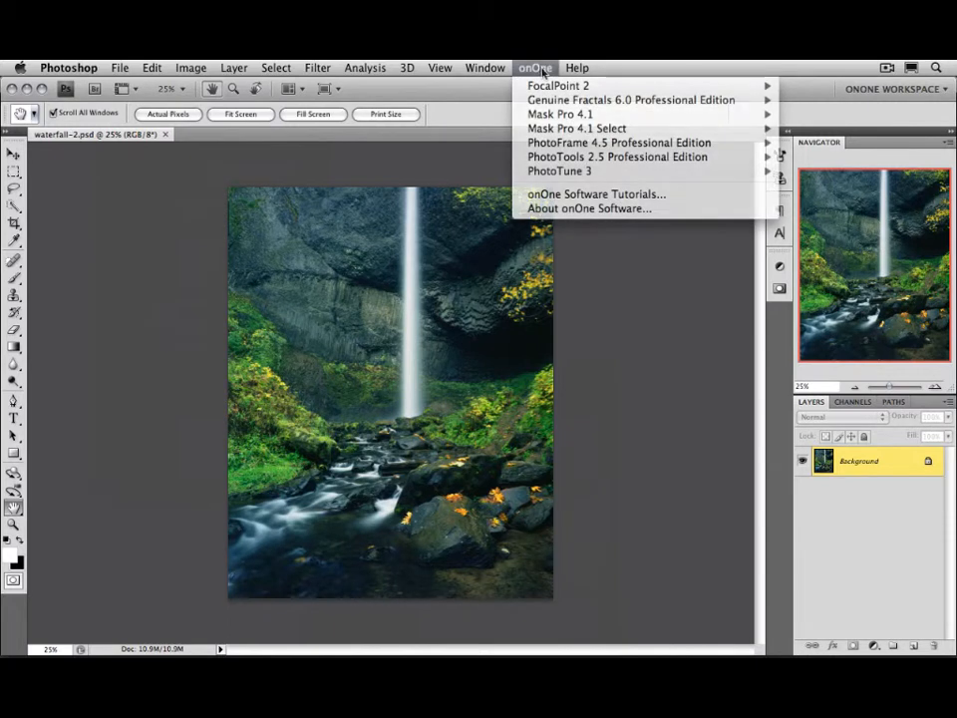
mouse_move(558, 172)
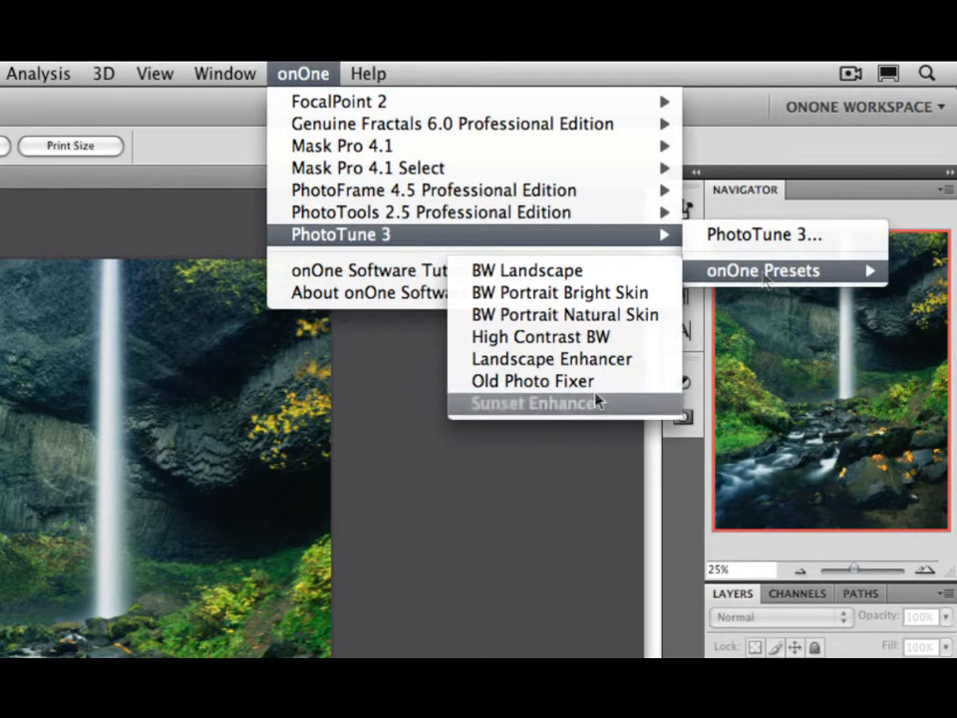
mouse_move(567, 315)
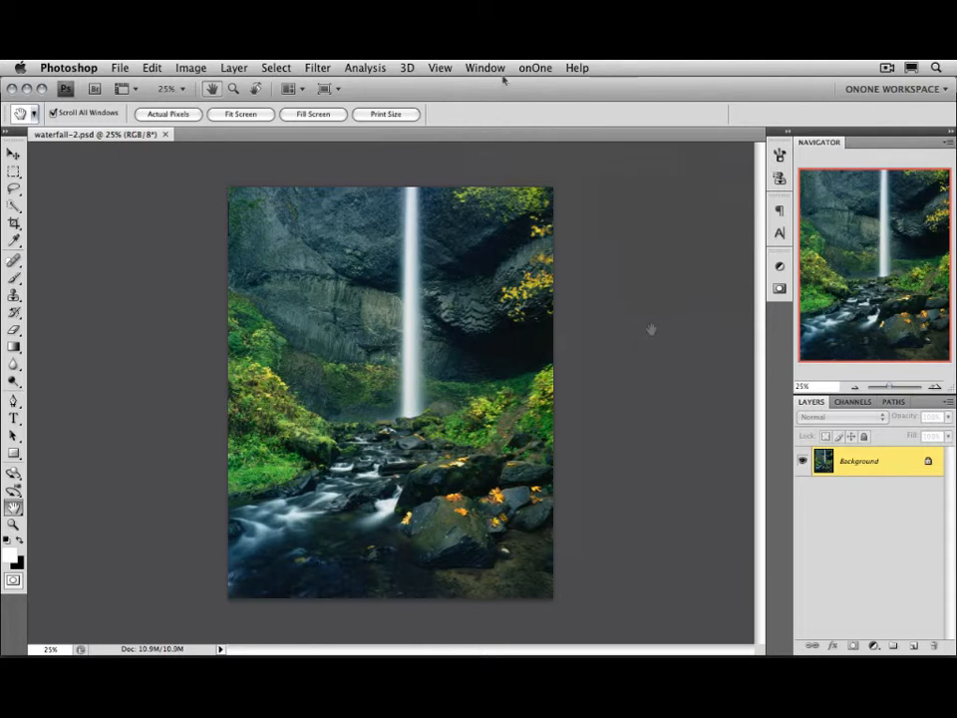
left_click(485, 68)
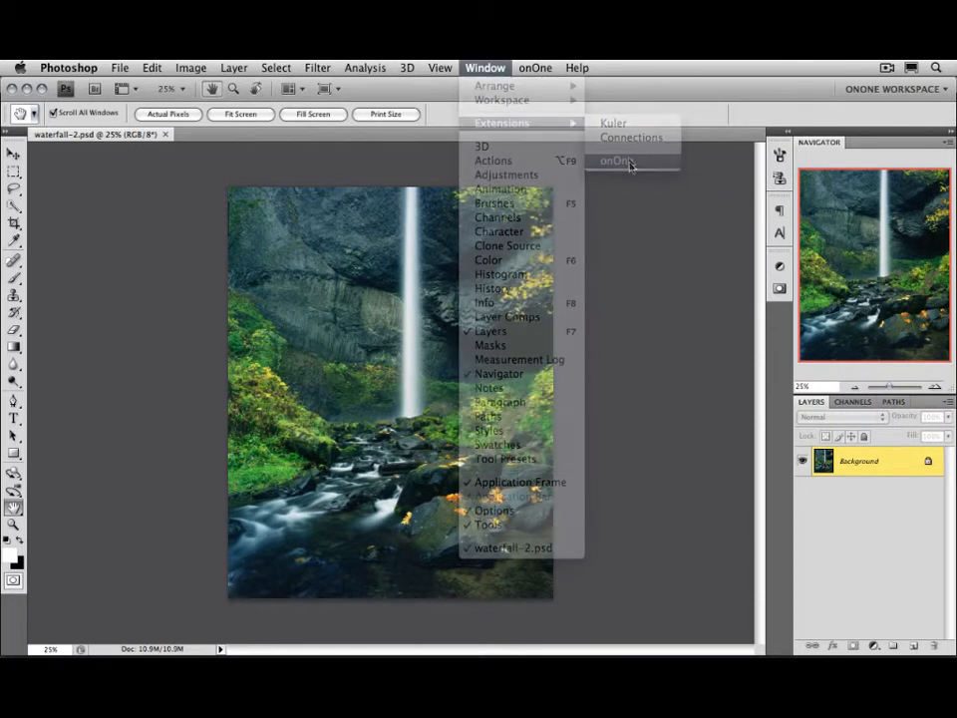
left_click(618, 160)
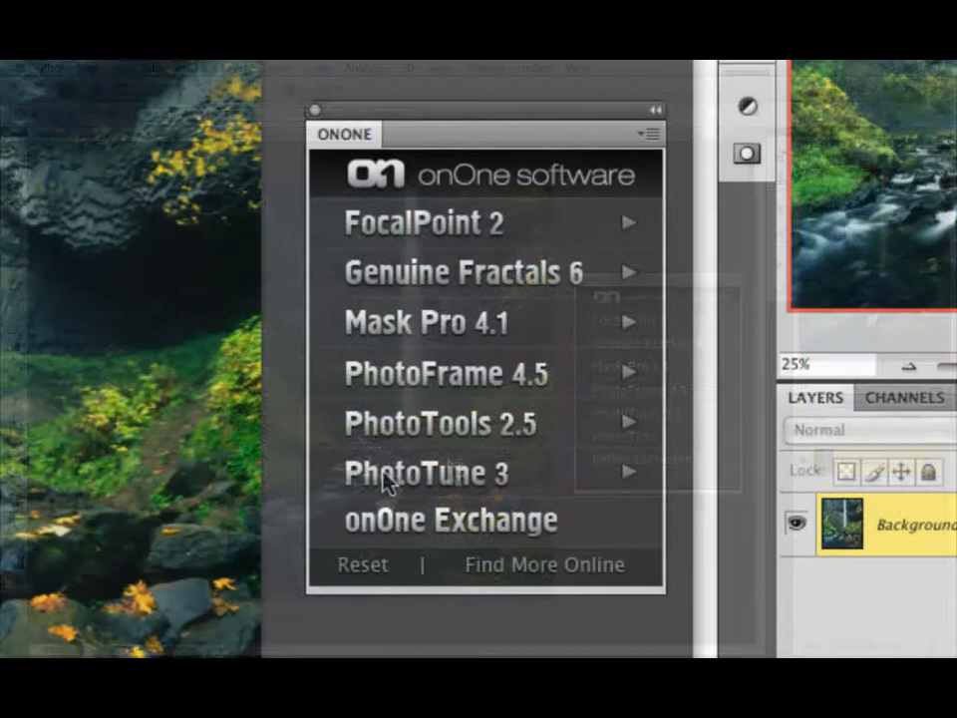
left_click(427, 470)
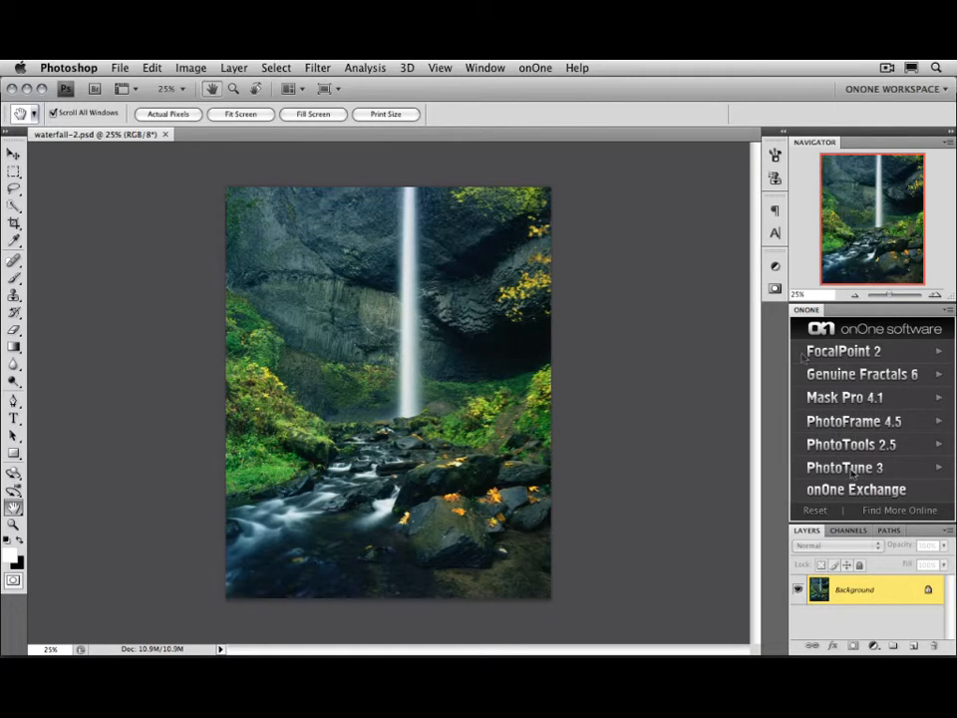
mouse_move(856, 475)
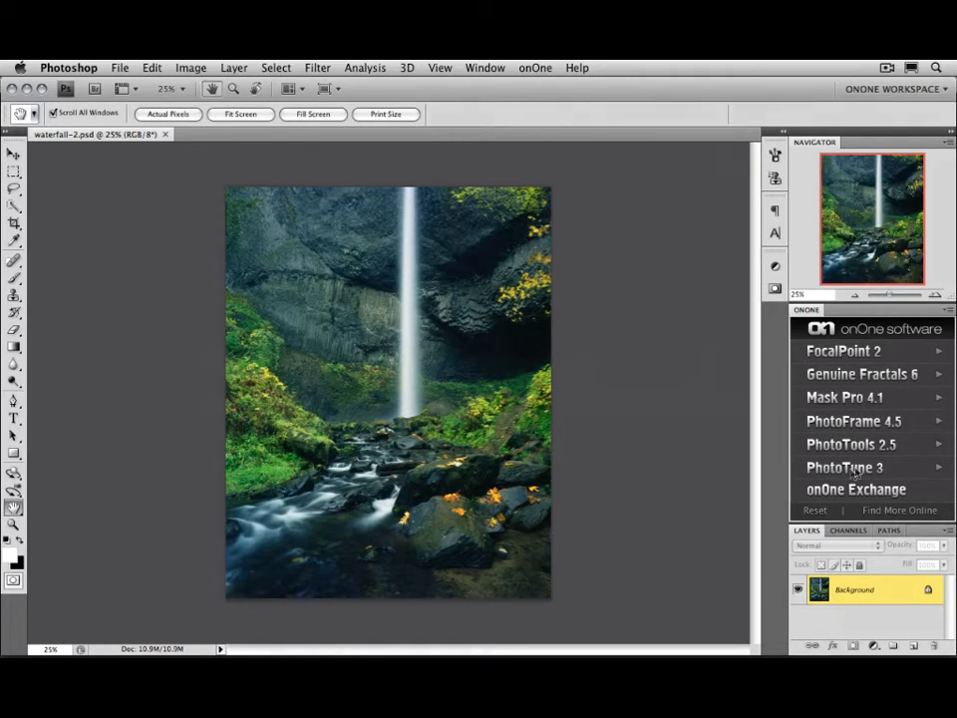
Launch PhotoTune 3 on the waterfall photo and jump straight to Pro Mode
left_click(845, 467)
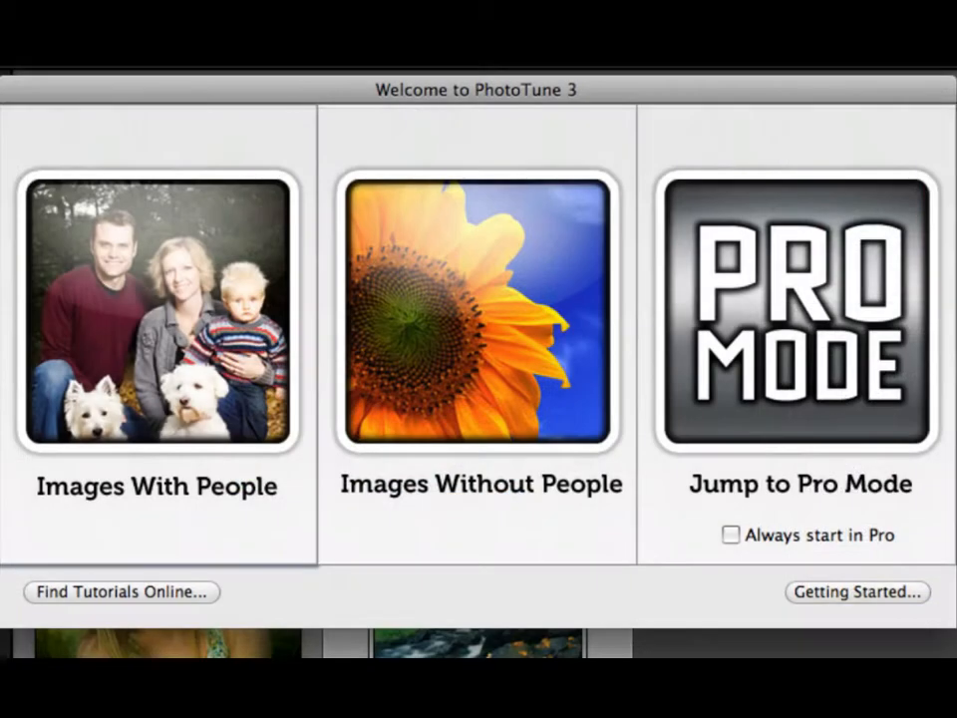
mouse_move(335, 579)
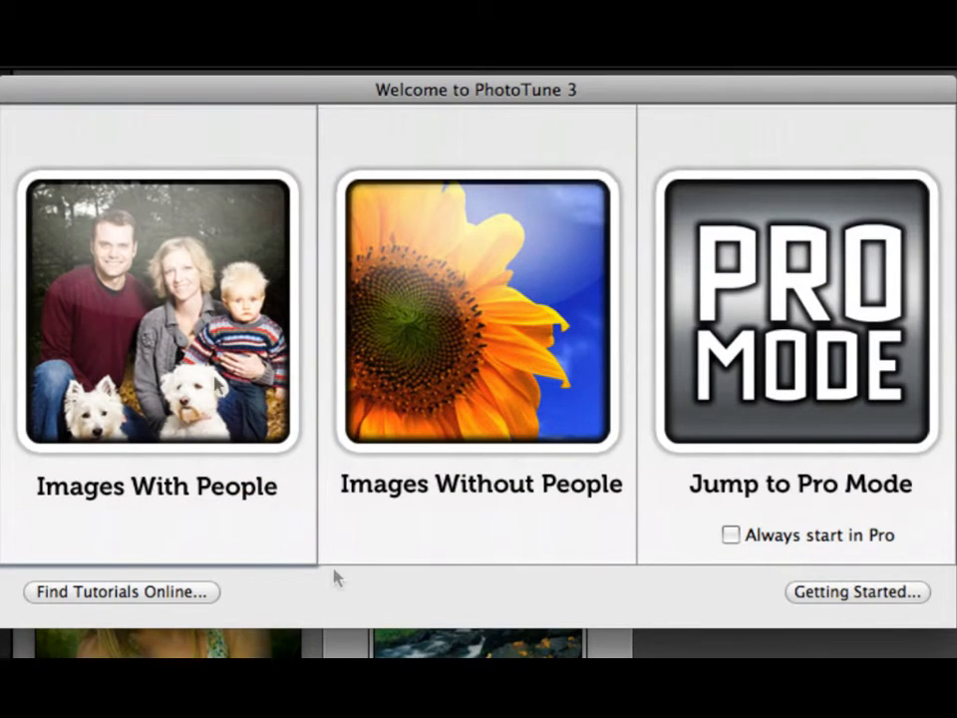
mouse_move(457, 421)
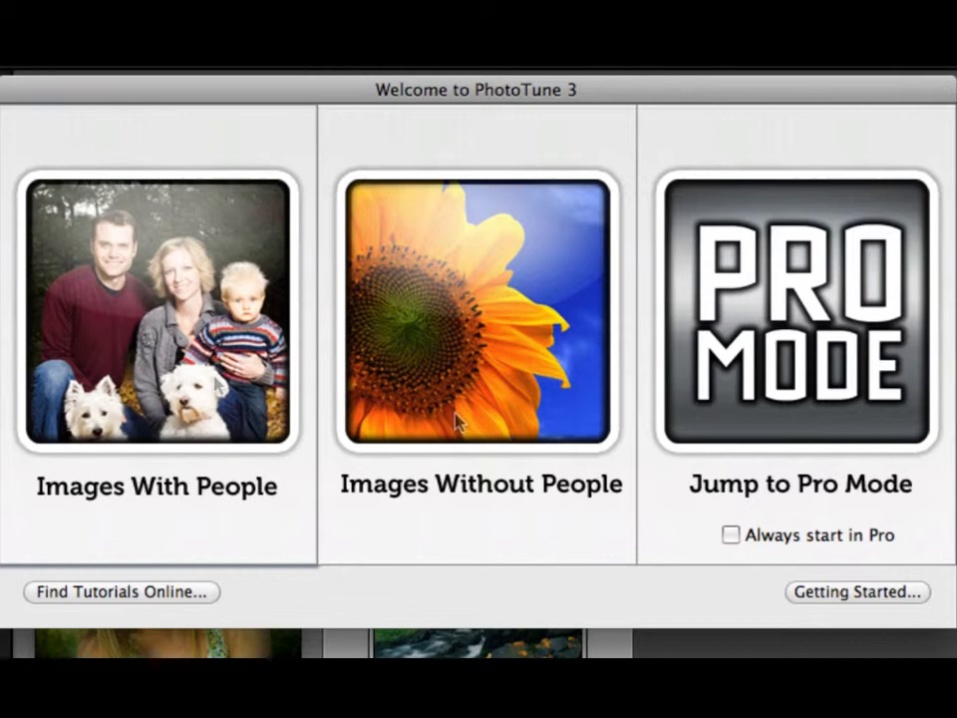
mouse_move(788, 369)
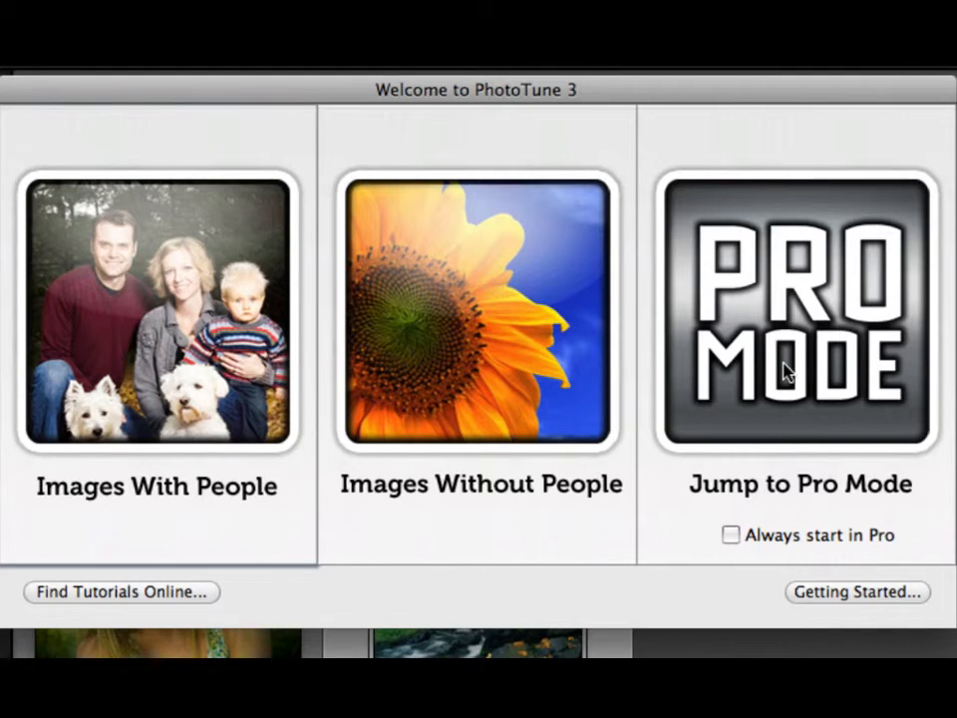
left_click(798, 309)
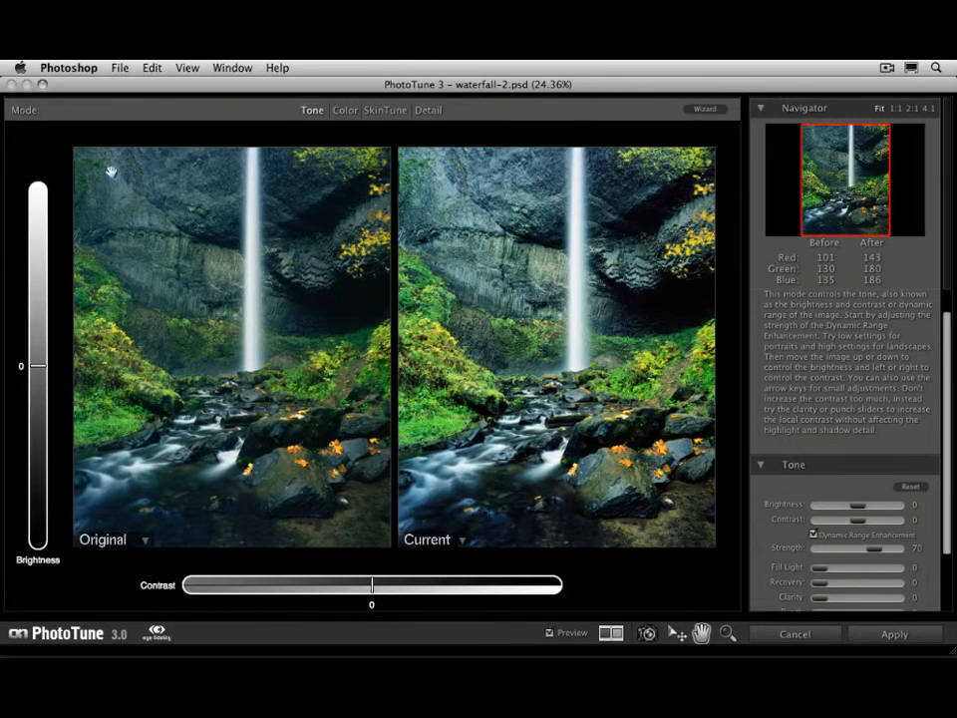
Select the waterfall image in the Lightroom Library and reach PhotoTune 3 under File > Plug-in Extras
left_click(427, 110)
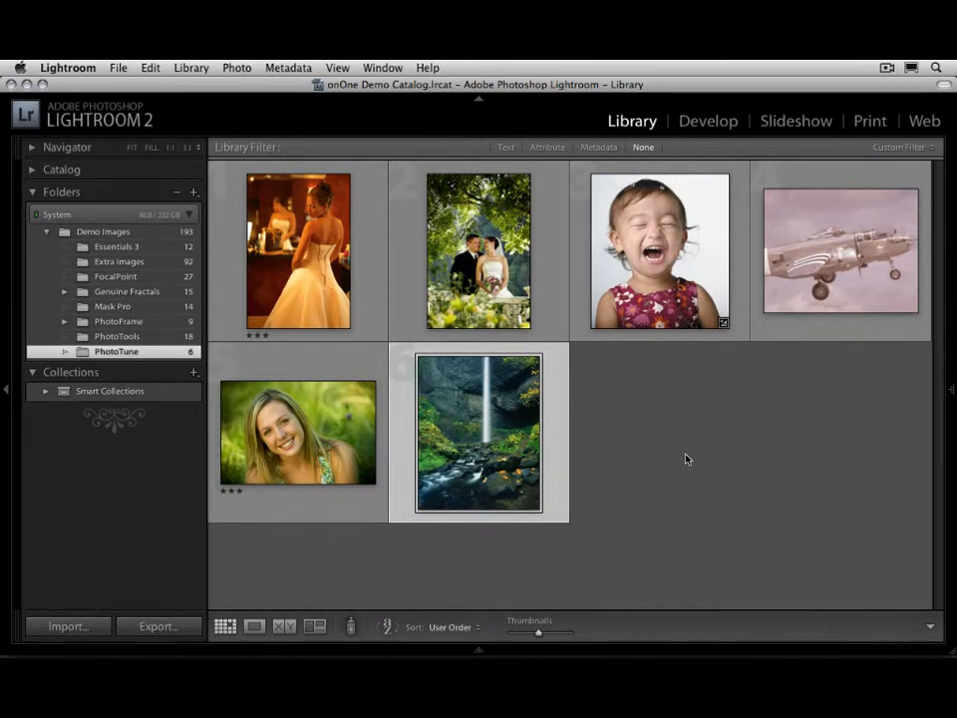
left_click(478, 430)
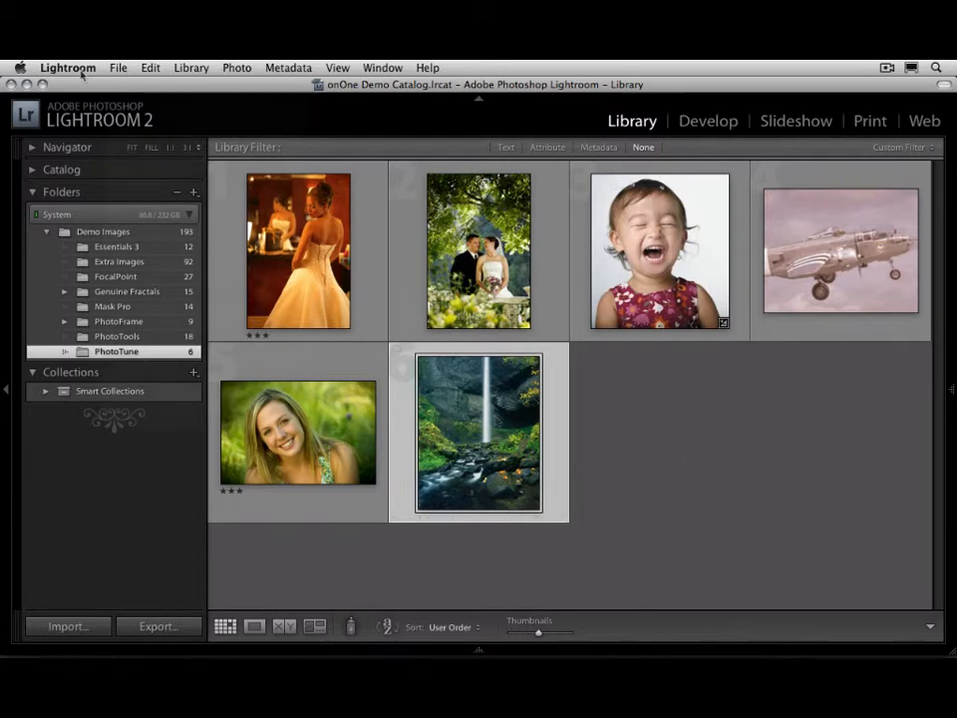
left_click(117, 68)
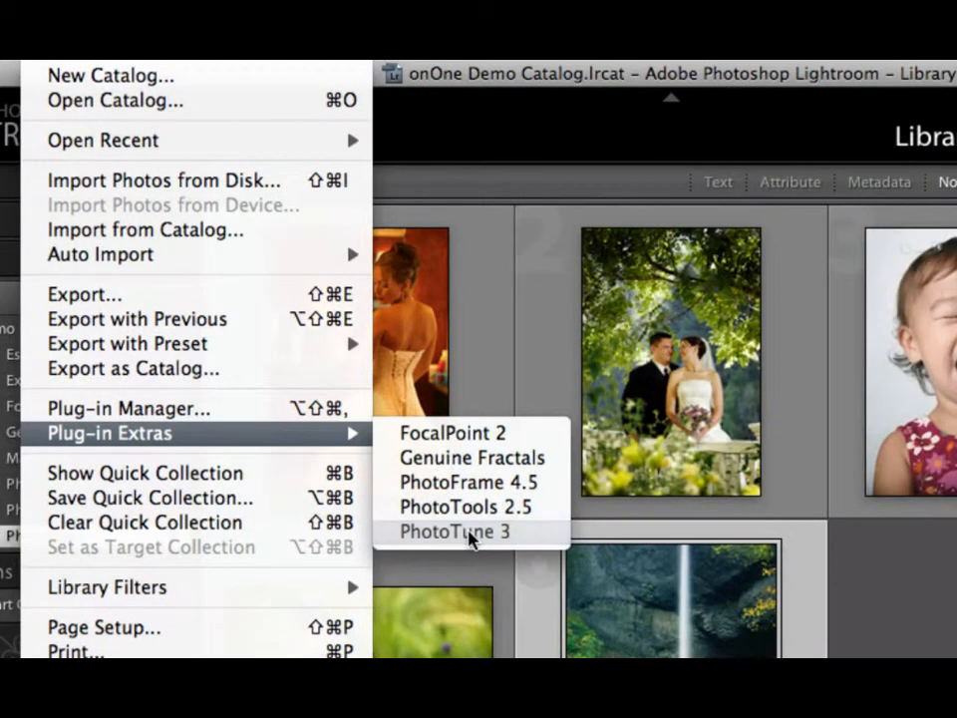
Expand the onOne presets, read Sunset Enhancer, then choose the BW Landscape preset
left_click(454, 530)
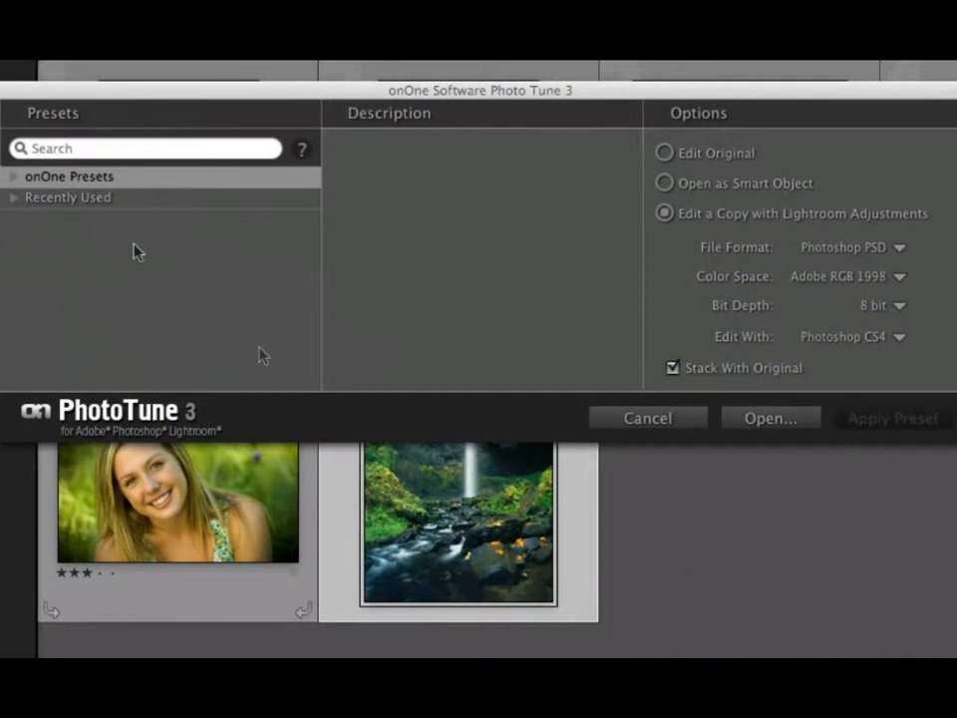
mouse_move(20, 205)
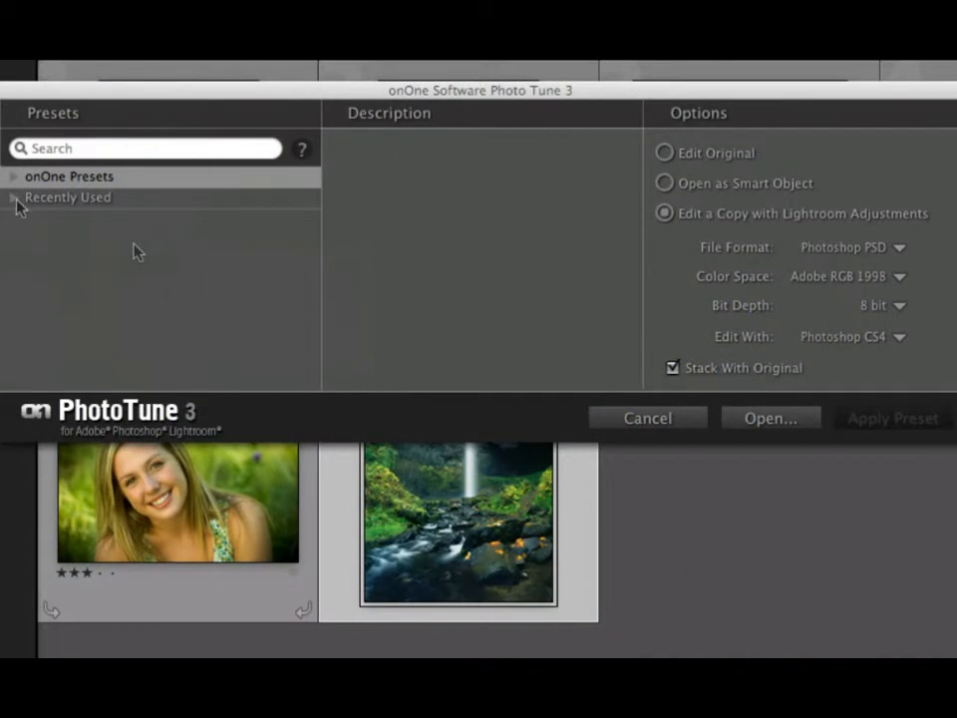
left_click(12, 175)
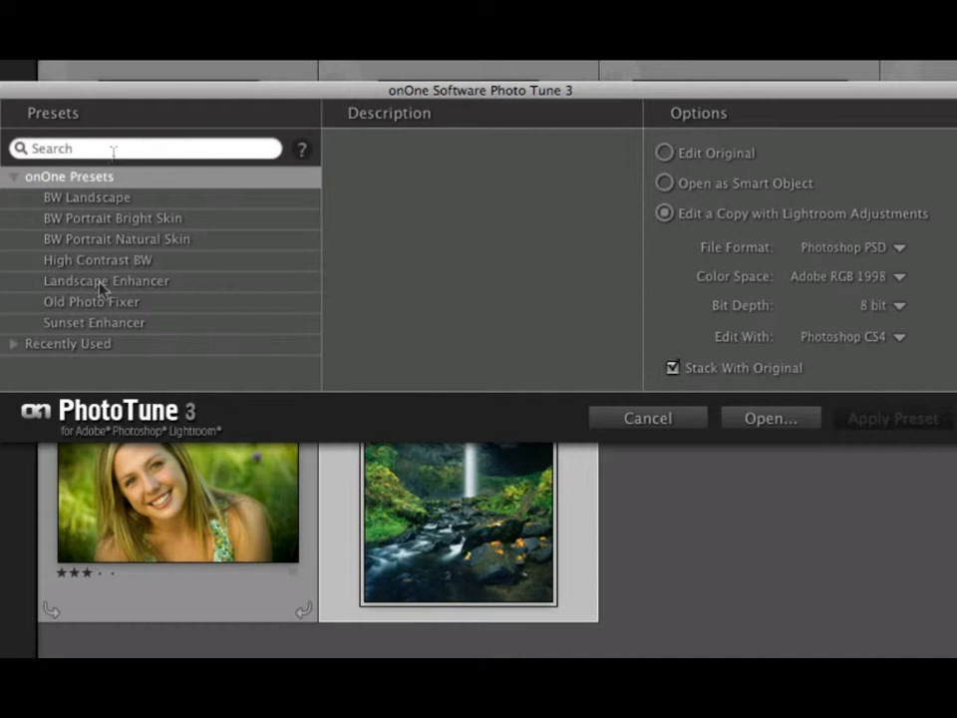
left_click(94, 323)
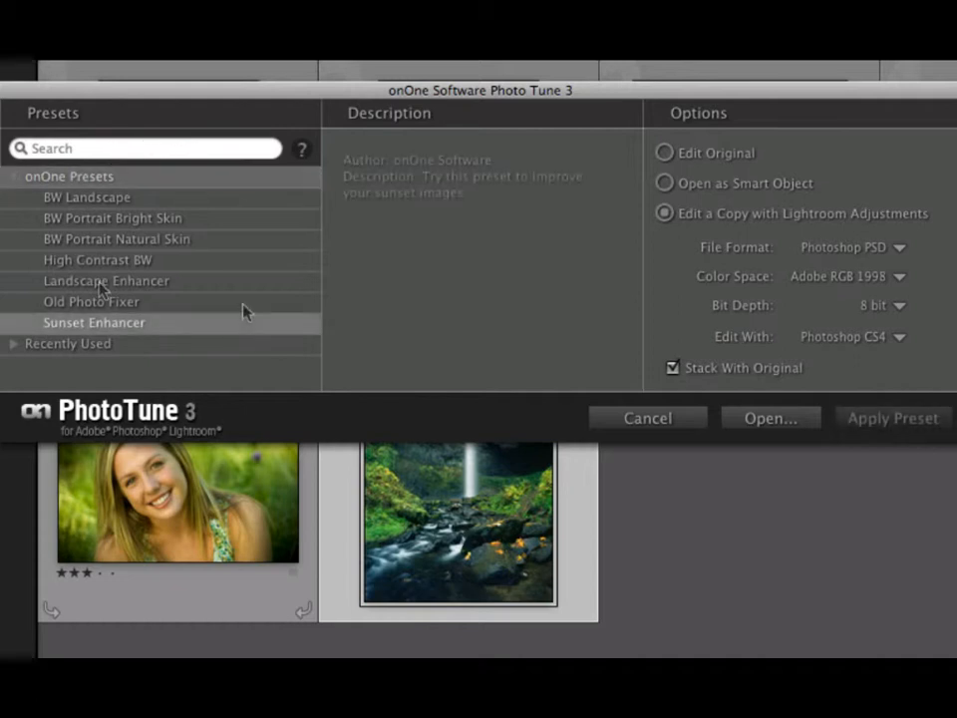
left_click(86, 198)
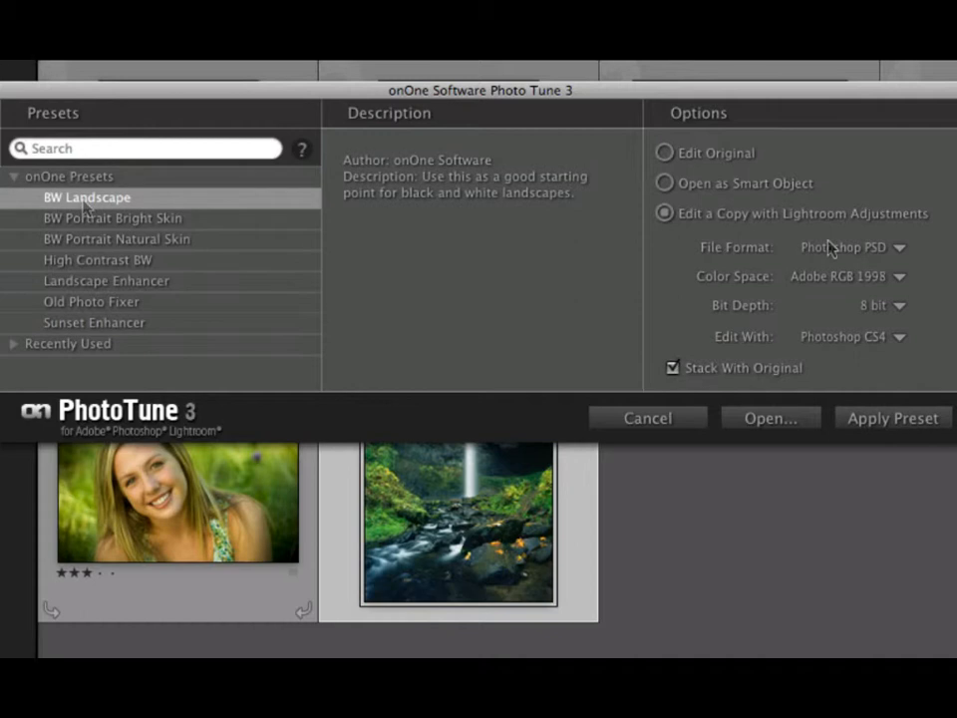
mouse_move(654, 155)
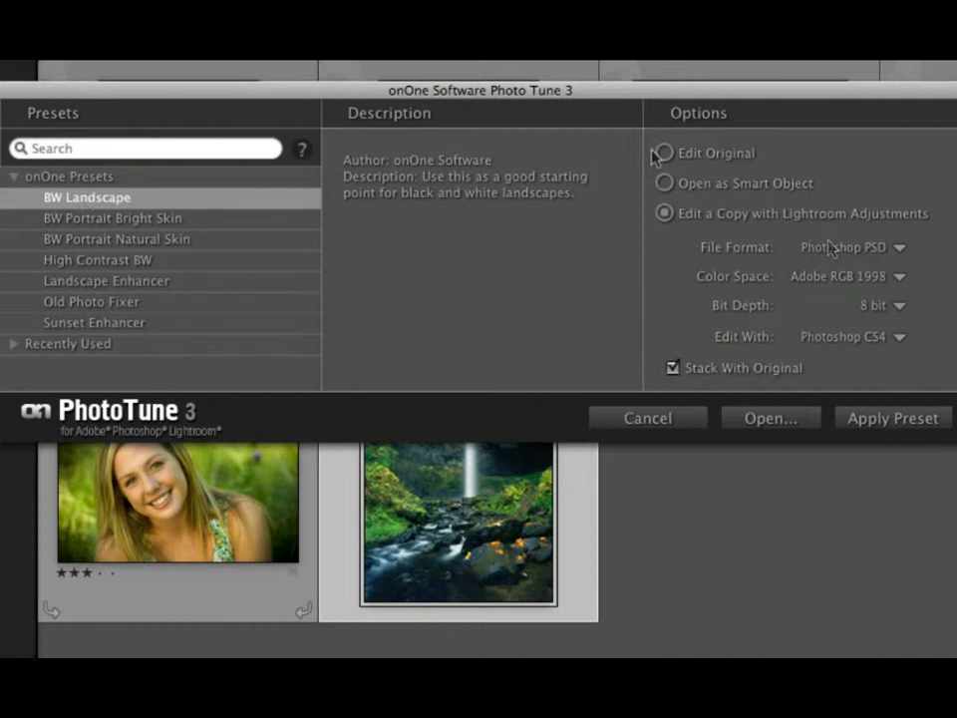
Compare Edit Original, Open as Smart Object and Edit a Copy with Lightroom Adjustments options
left_click(664, 151)
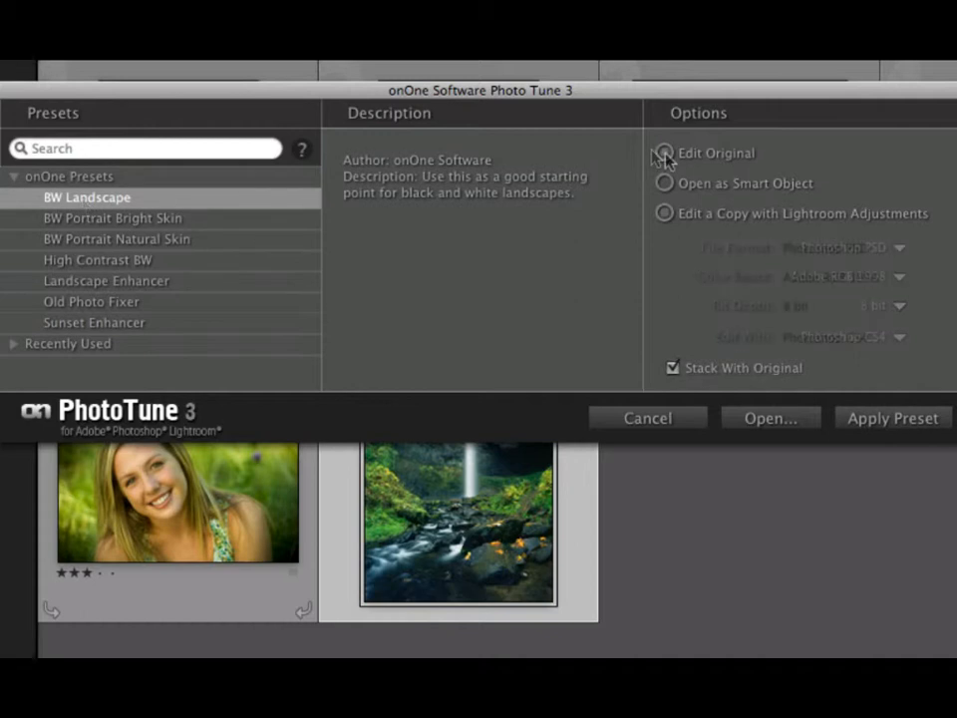
left_click(664, 183)
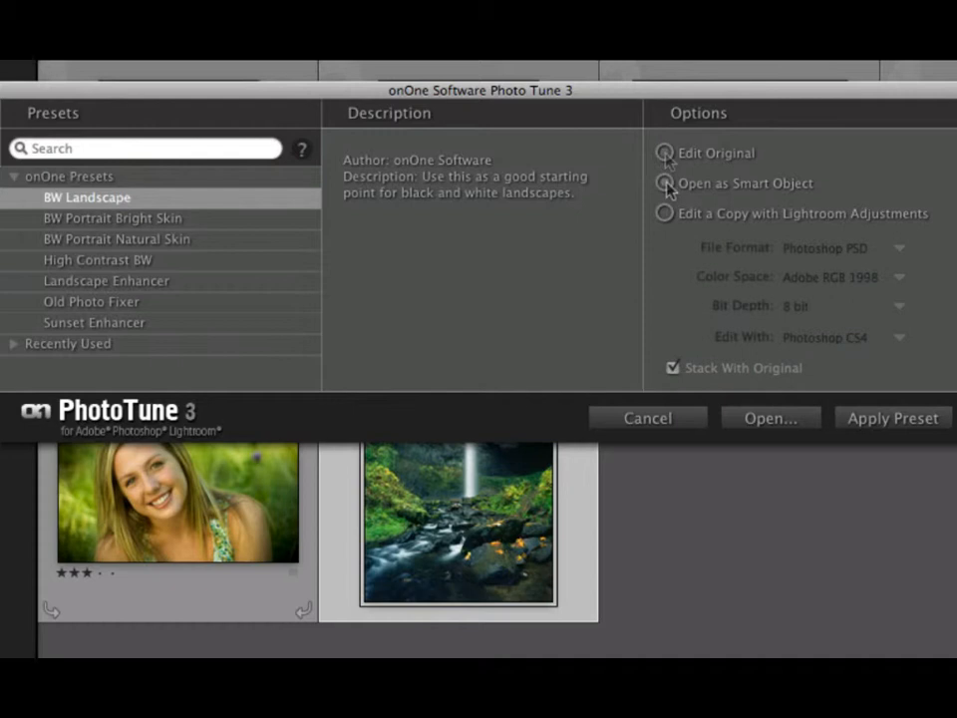
left_click(664, 183)
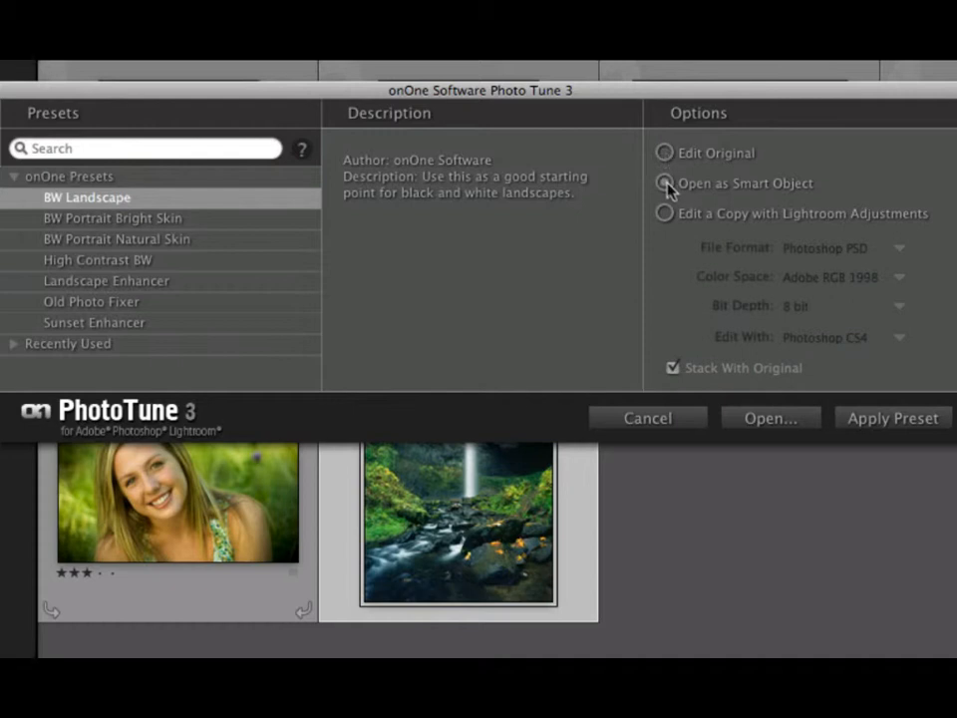
left_click(666, 183)
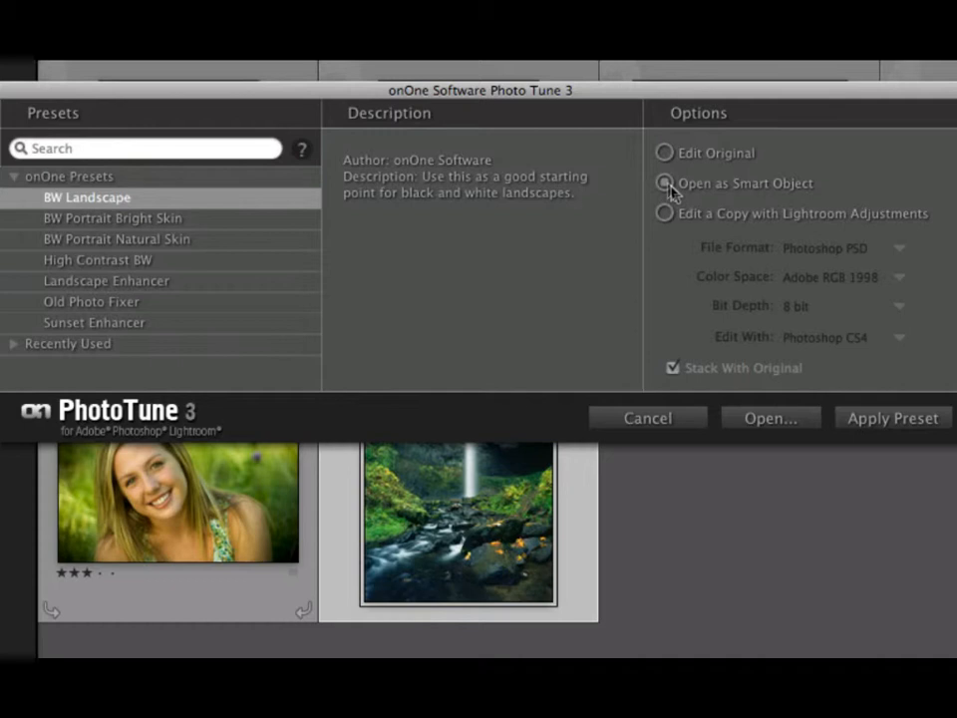
left_click(664, 214)
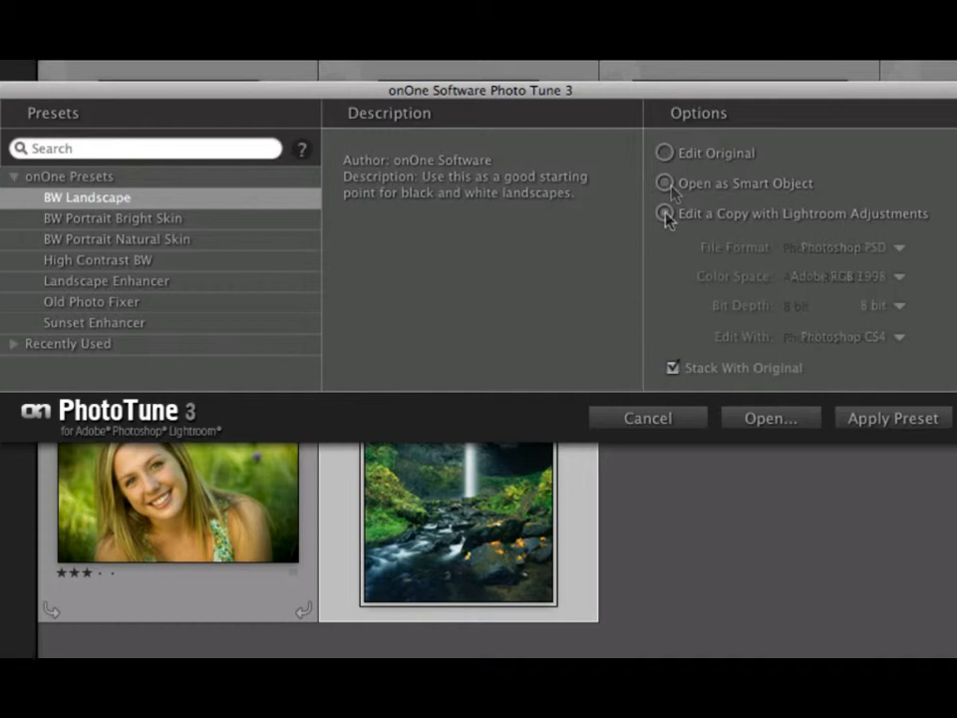
Choose Edit a Copy with Lightroom Adjustments as a Photoshop PSD in Adobe RGB, 8-bit
left_click(666, 212)
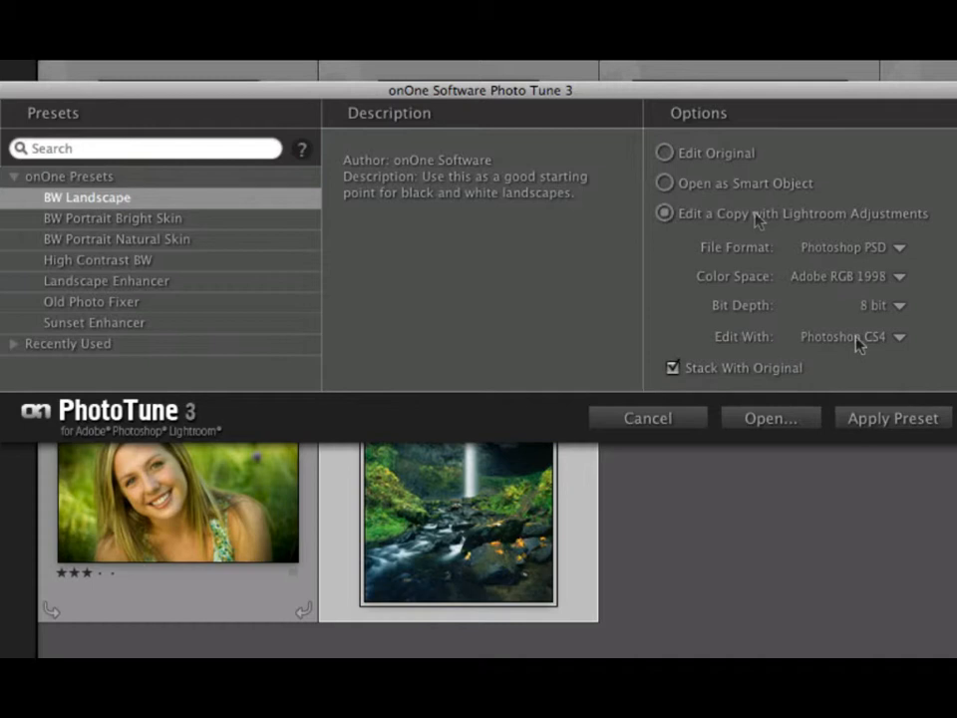
mouse_move(881, 429)
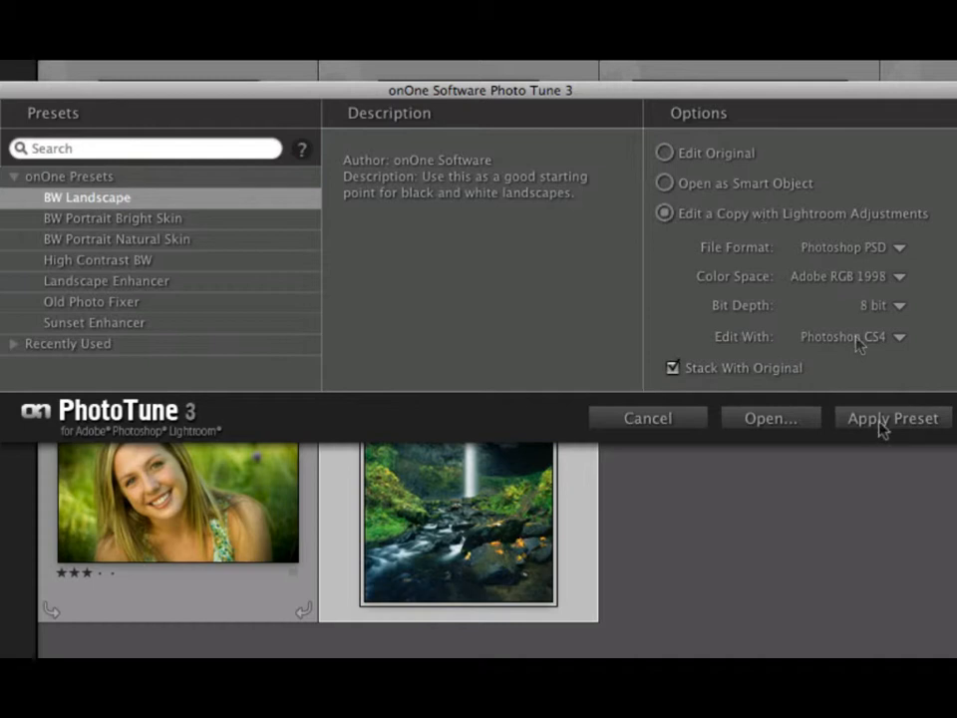
mouse_move(794, 419)
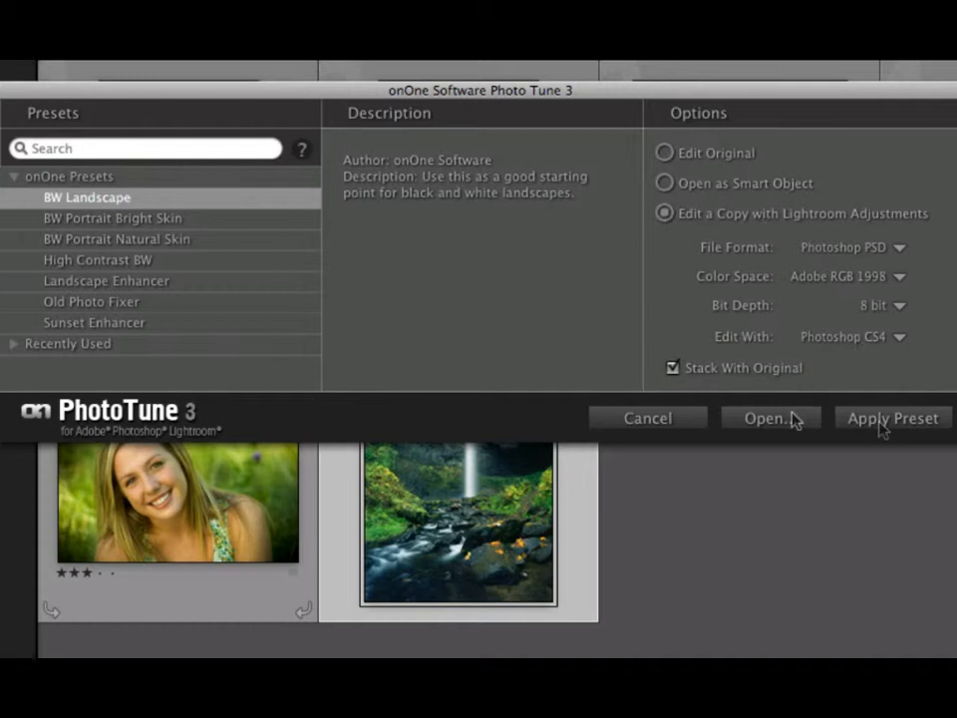
mouse_move(789, 423)
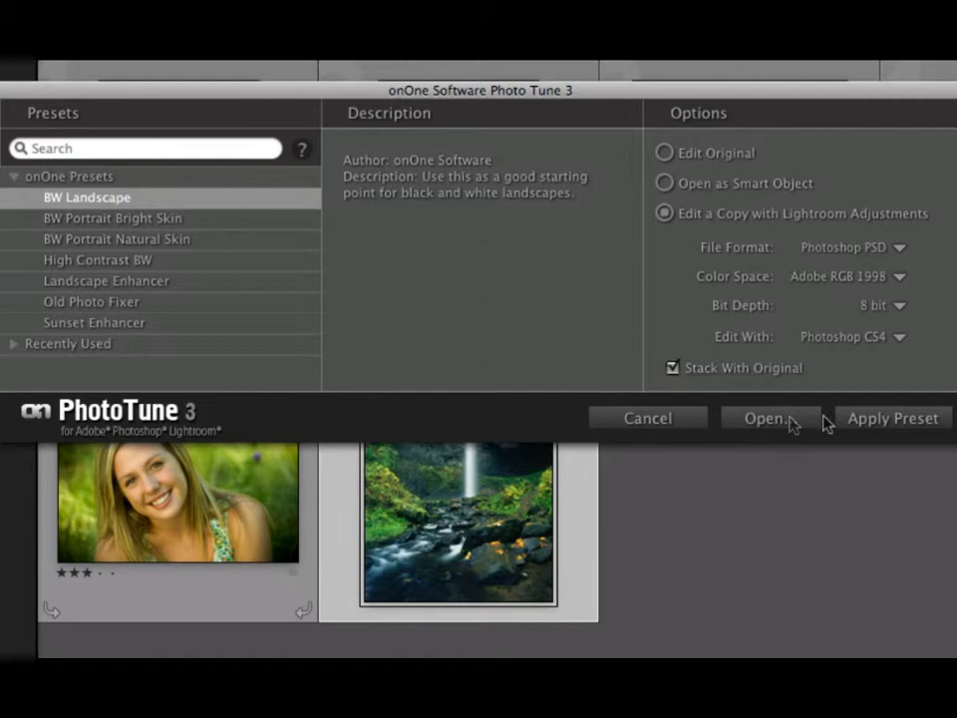
mouse_move(892, 423)
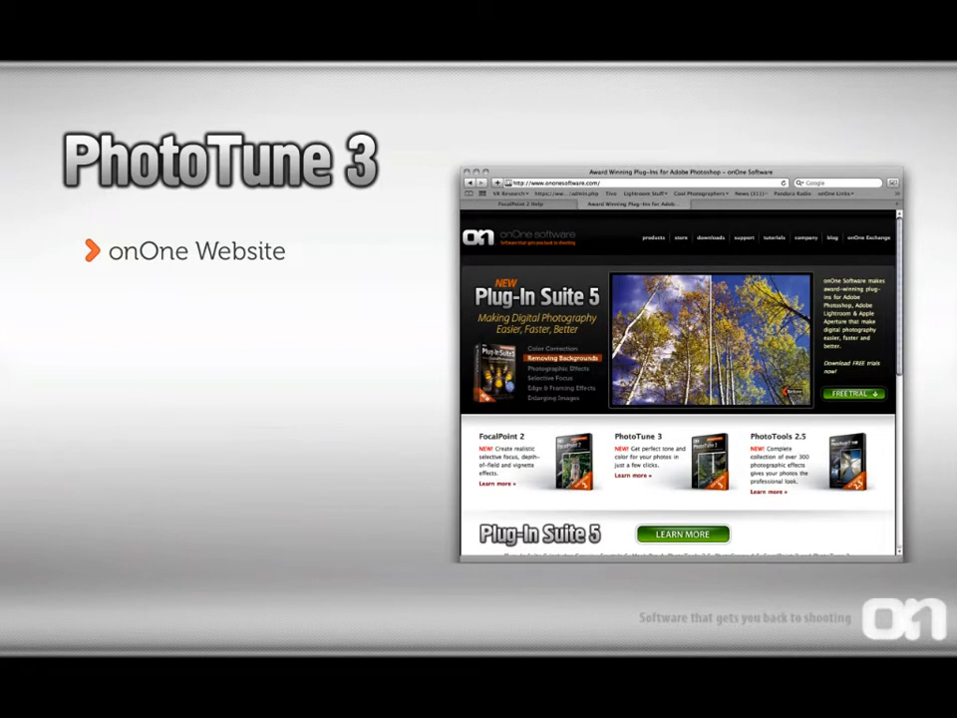
left_click(774, 237)
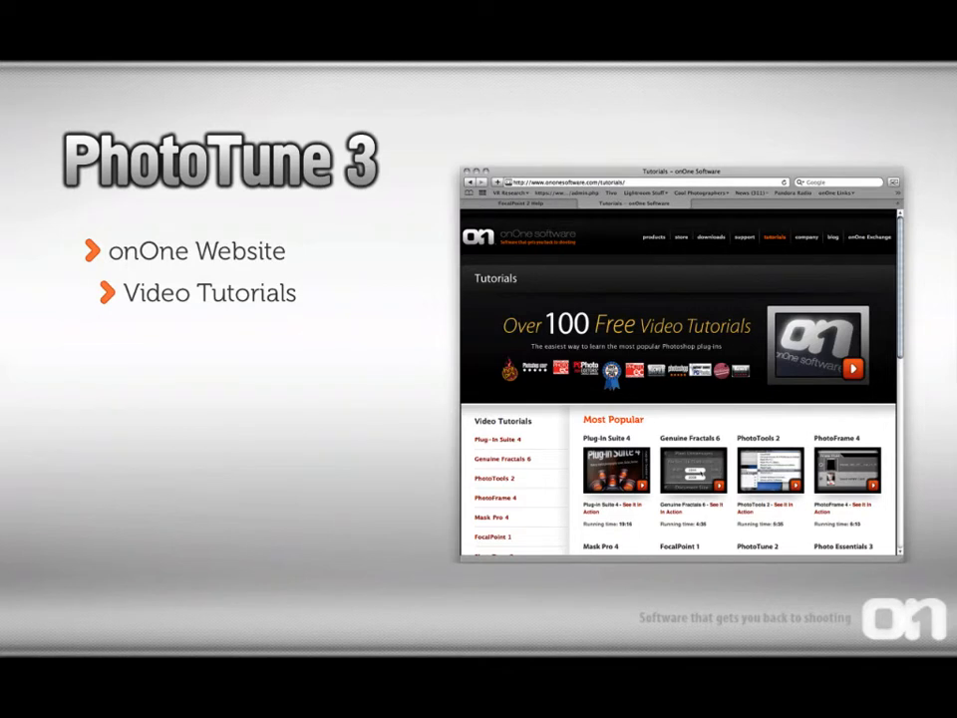
left_click(744, 237)
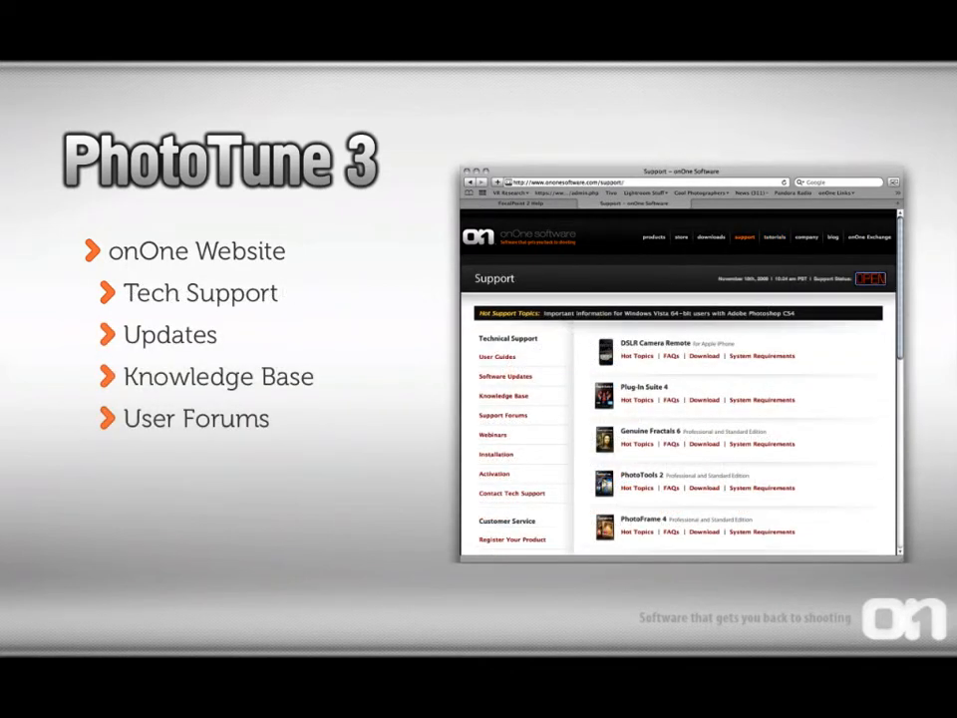